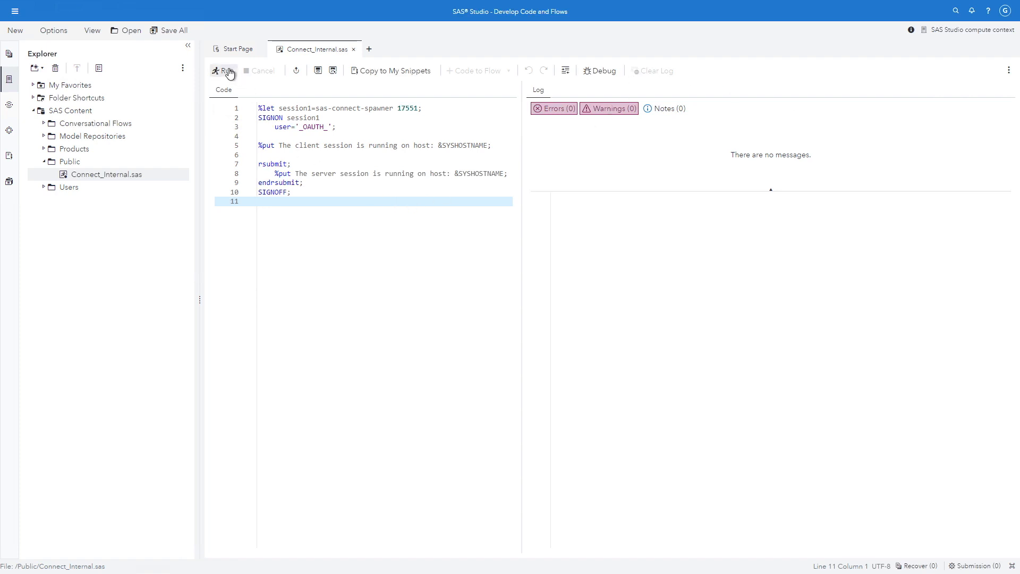
Step: Run Connect_Internal.sas and review the rsubmit block's host names in the log
{"action": "left_click", "coordinate": [223, 70]}
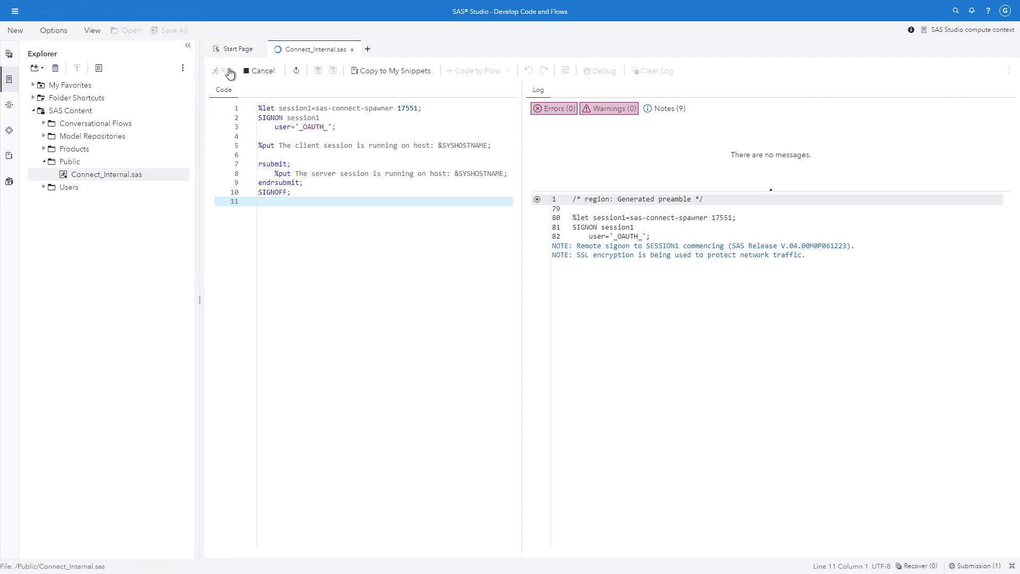
{"action": "left_click", "coordinate": [225, 70]}
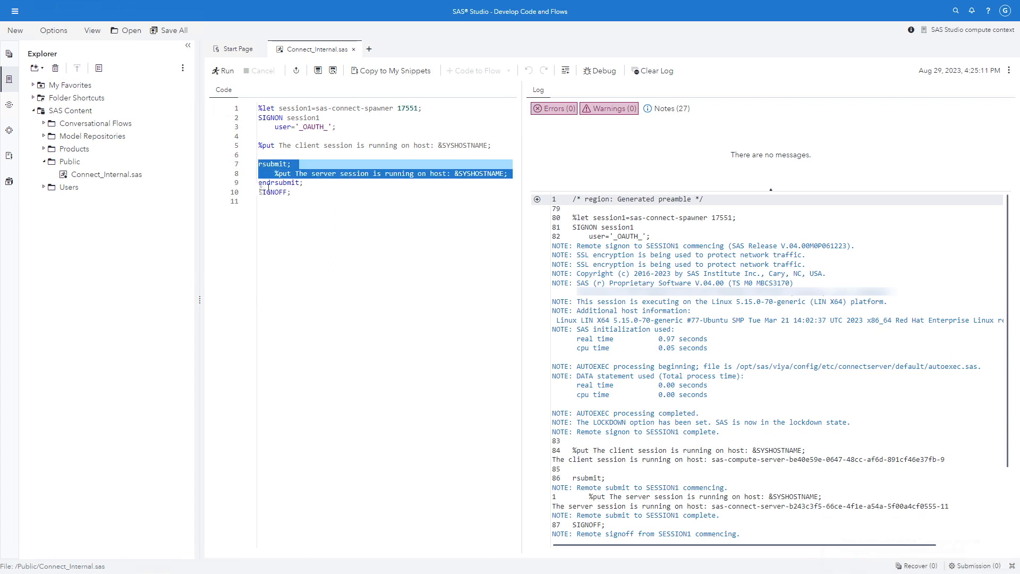
{"action": "left_click", "coordinate": [316, 184]}
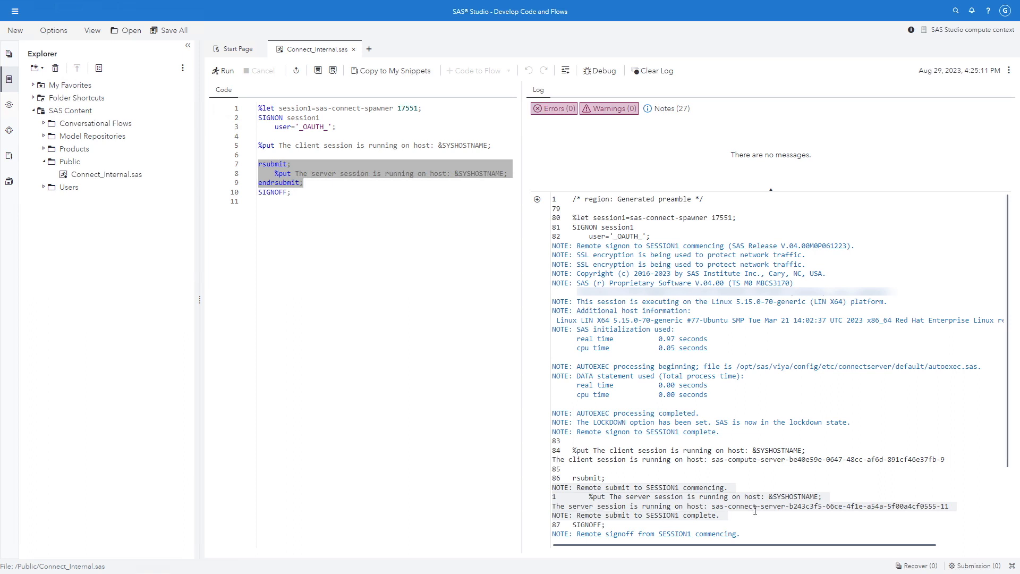
{"action": "mouse_move", "coordinate": [806, 521]}
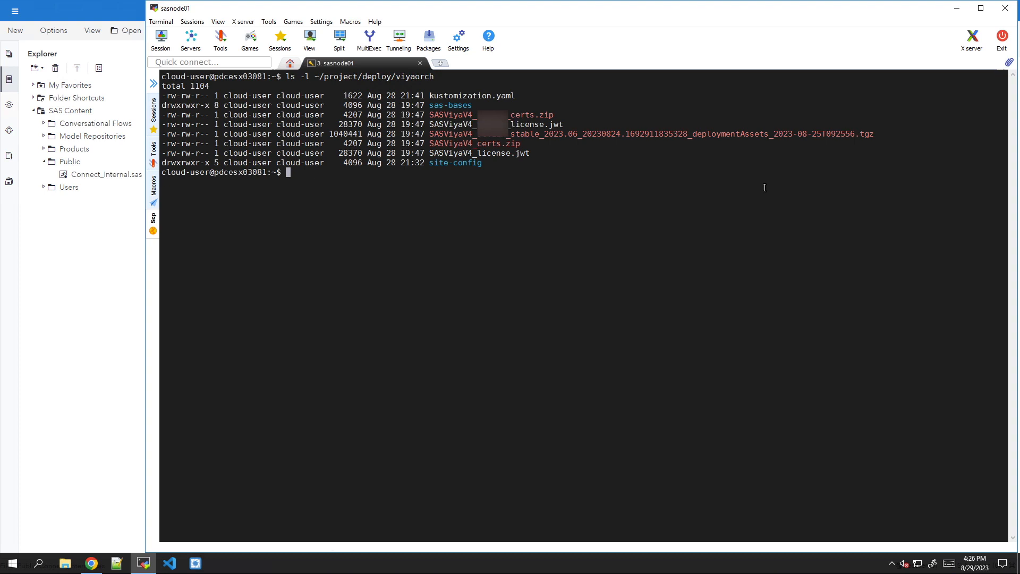
{"action": "mouse_move", "coordinate": [643, 159]}
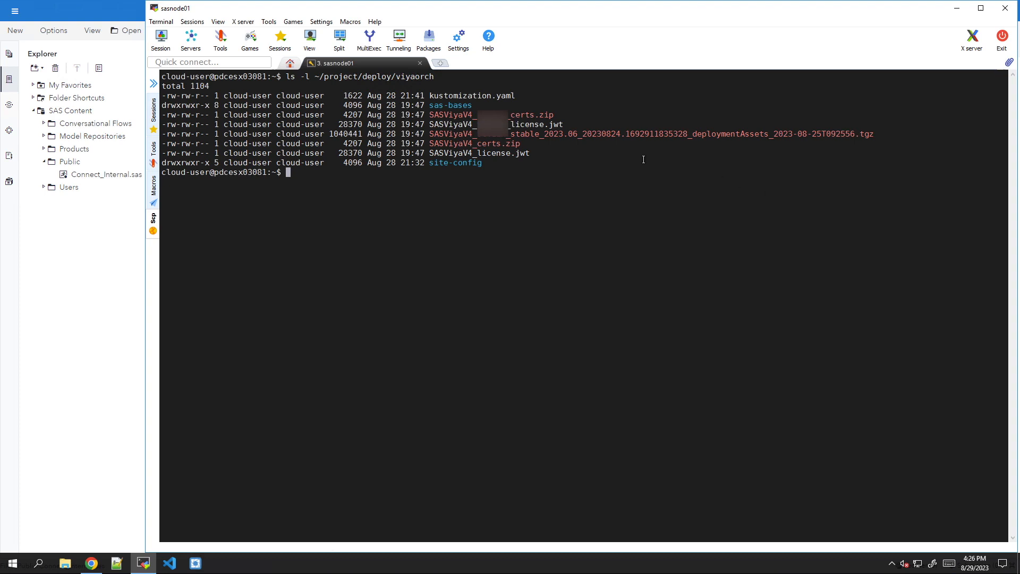
Step: Copy sas-connect-spawner-enable-loadbalancer.yaml from sas-bases examples into site-config
{"action": "double_click", "coordinate": [460, 95]}
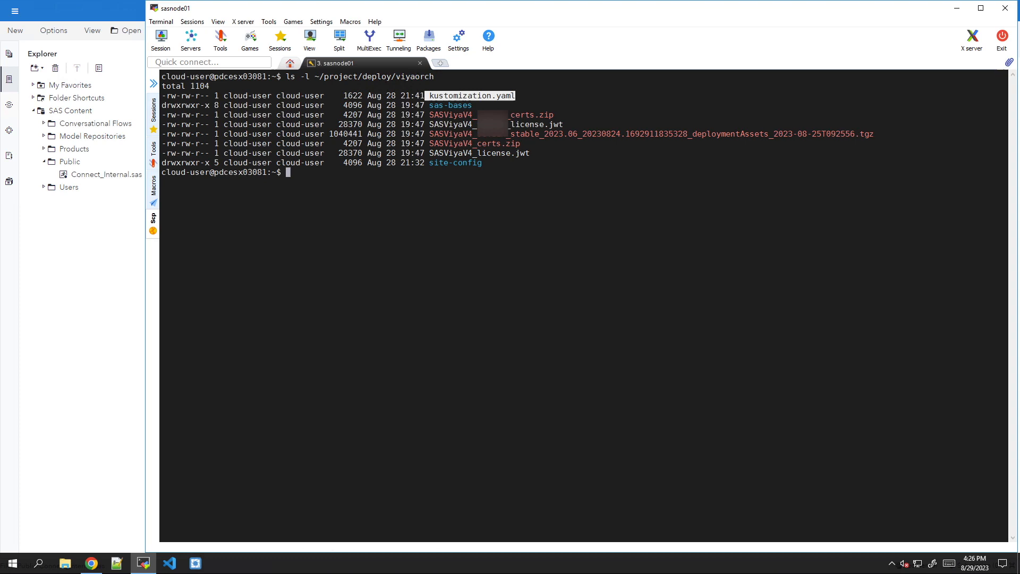
{"action": "key", "text": "Return"}
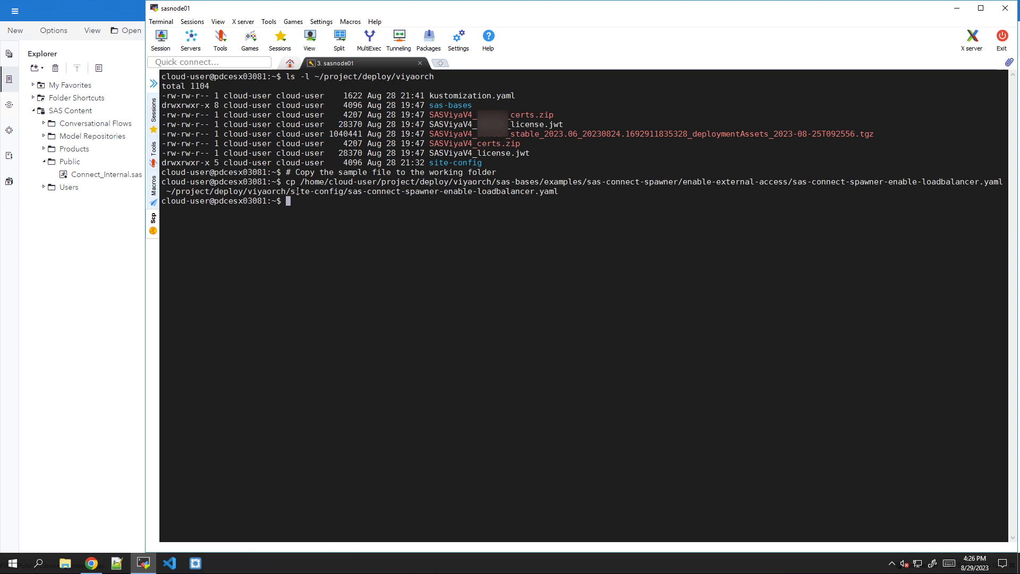
{"action": "double_click", "coordinate": [318, 192]}
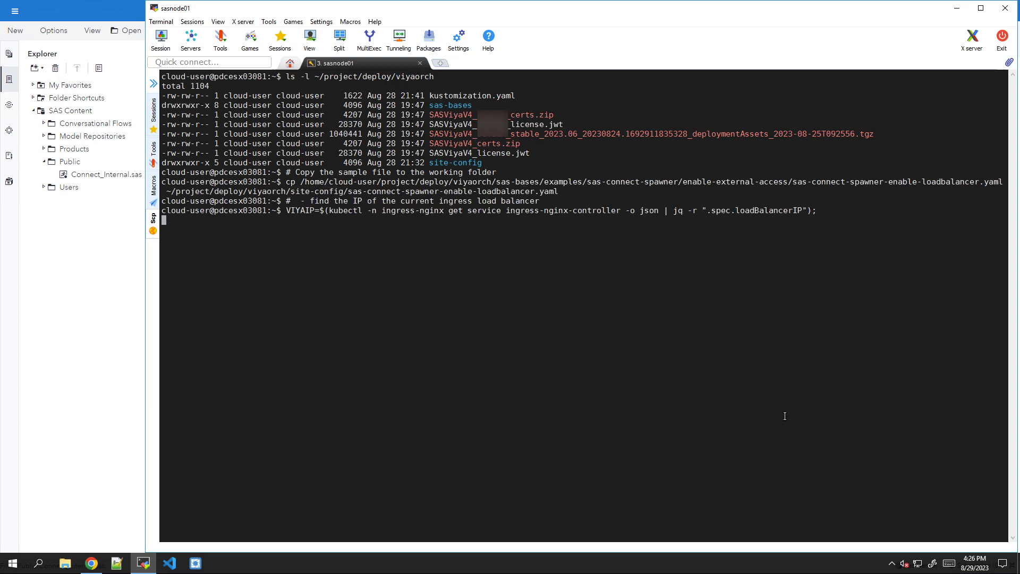
Step: Store the ingress-nginx-controller IP in VIYAIP and echo it, showing 10.96.18.34
{"action": "key", "text": "Return"}
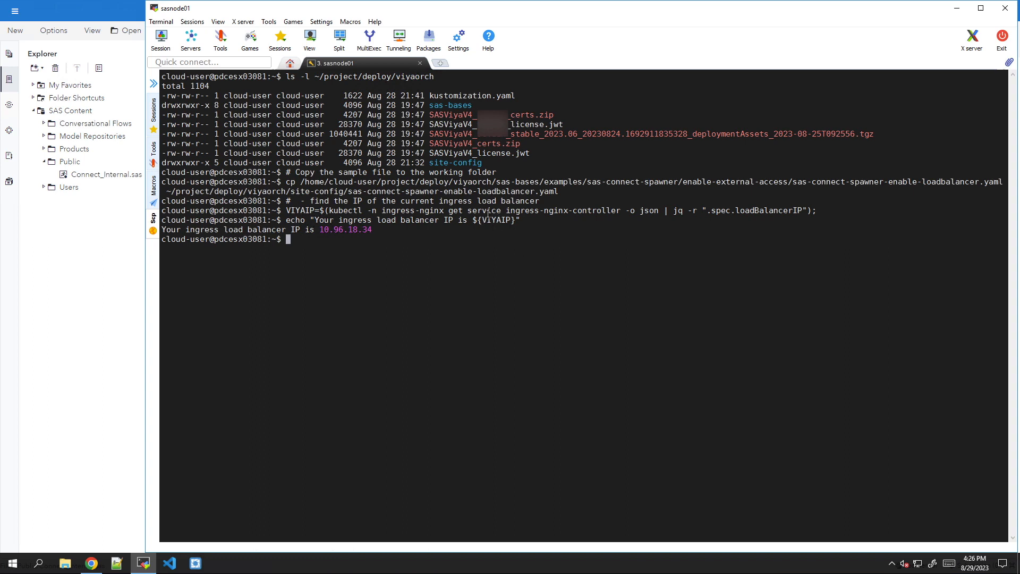
{"action": "mouse_move", "coordinate": [624, 212]}
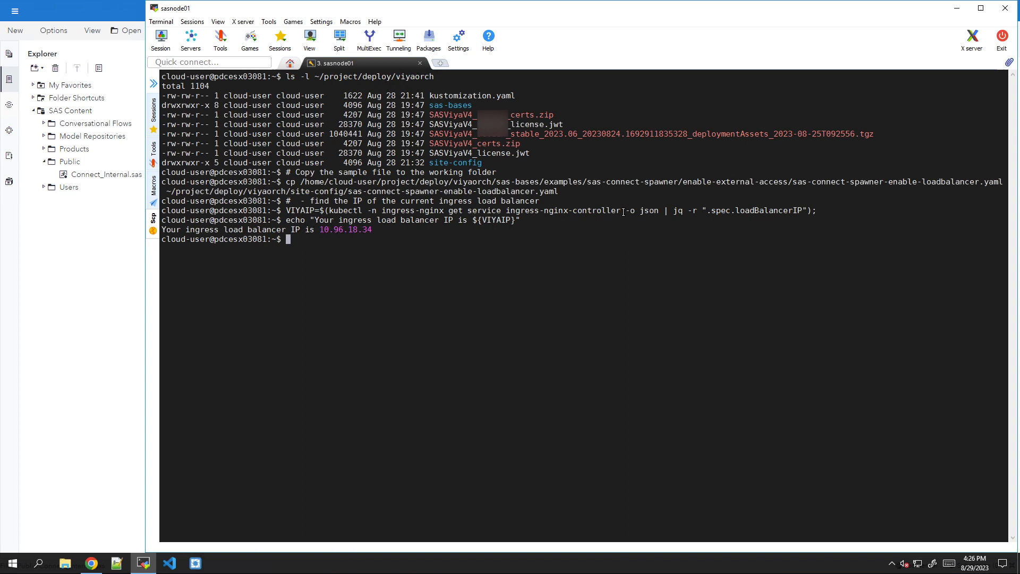
{"action": "mouse_move", "coordinate": [350, 246]}
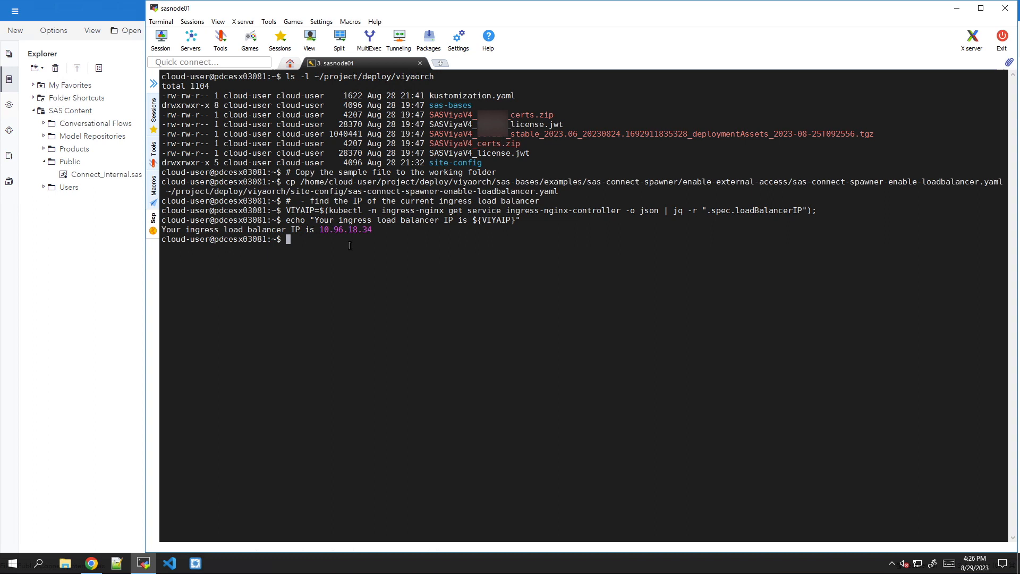
{"action": "double_click", "coordinate": [344, 229]}
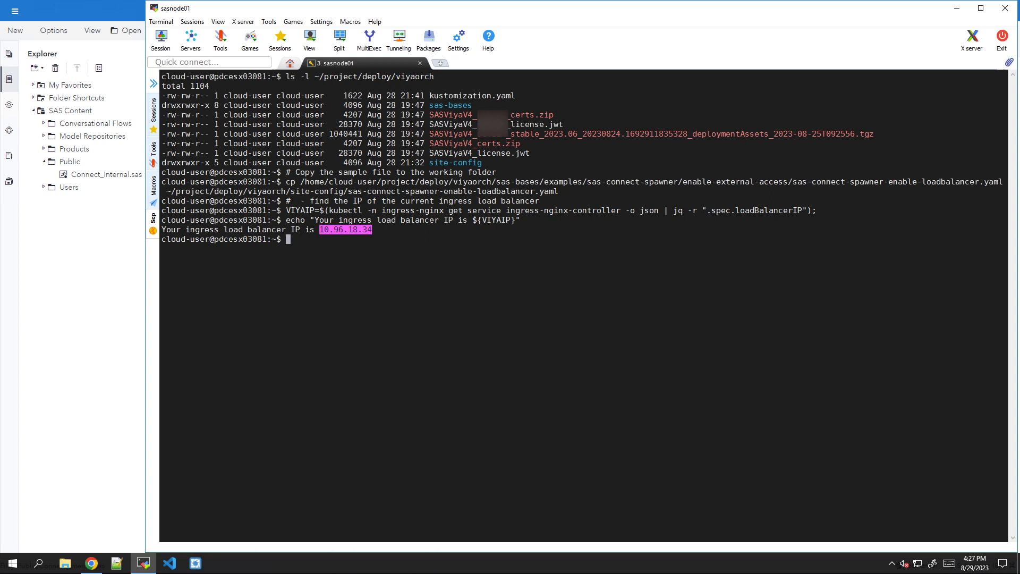
Step: Add 'loadBalancerIP: 10.96.18.34' to the spawner load-balancer YAML in vi
{"action": "type", "text": "vi ~/project/deploy/viyaorch/site-config/sas-connect-spawner-enable-loadbalancer.yaml"}
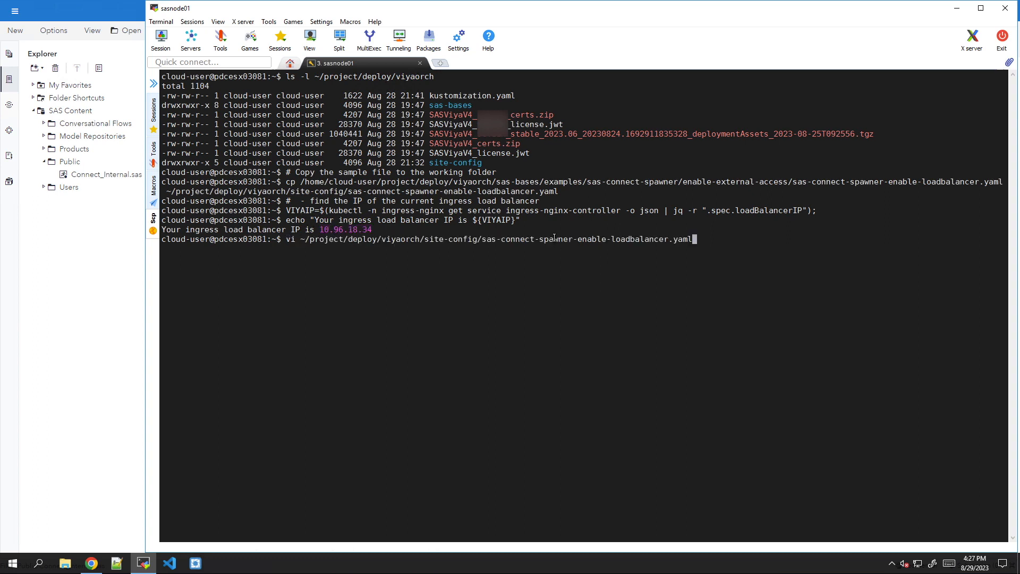
{"action": "key", "text": "Return"}
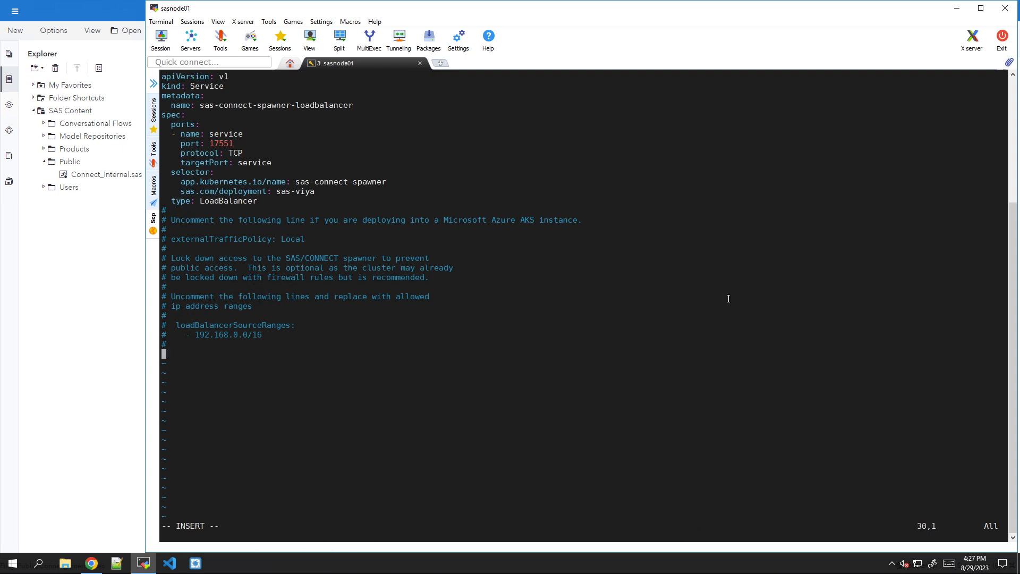
{"action": "type", "text": "loadBalancerIP: 10.96.18.34"}
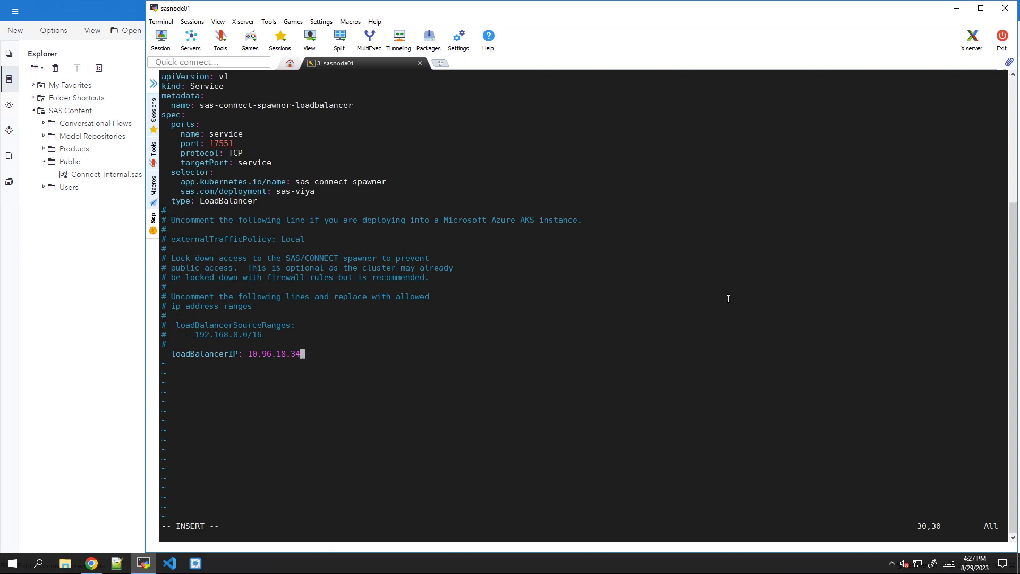
{"action": "key", "text": "Escape"}
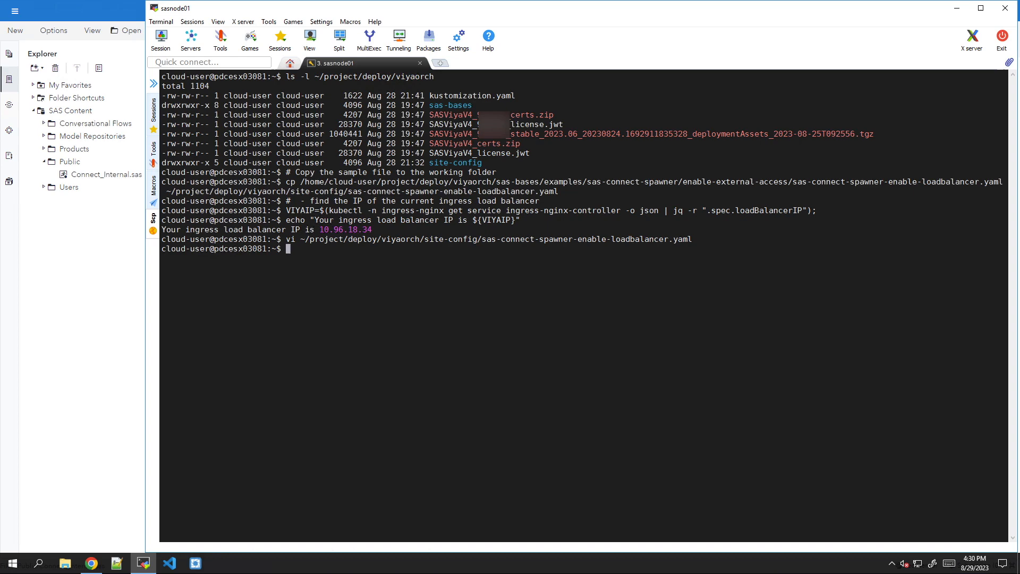
Step: Add '- site-config/sas-connect-spawner-enable-loadbalancer.yaml' under resources in kustomization.yaml
{"action": "type", "text": "vi ~/project/deploy/viyaorch/kustomization.yaml"}
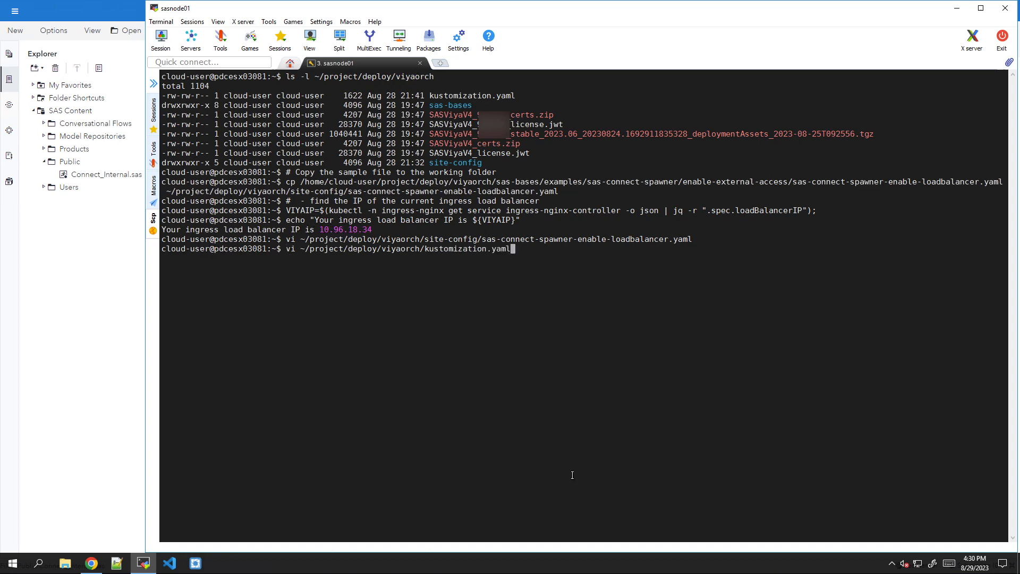
{"action": "key", "text": "Return"}
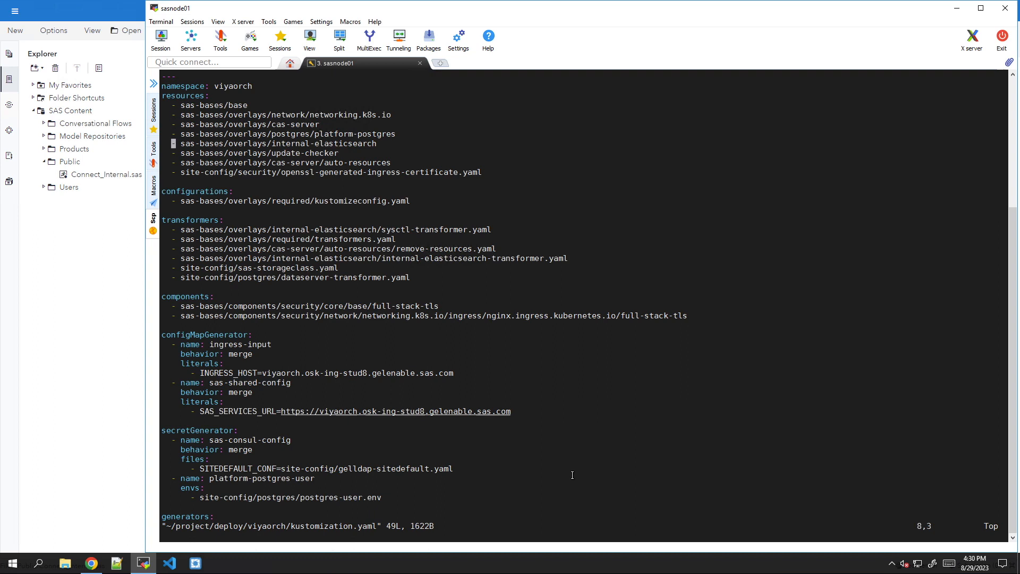
{"action": "key", "text": "o"}
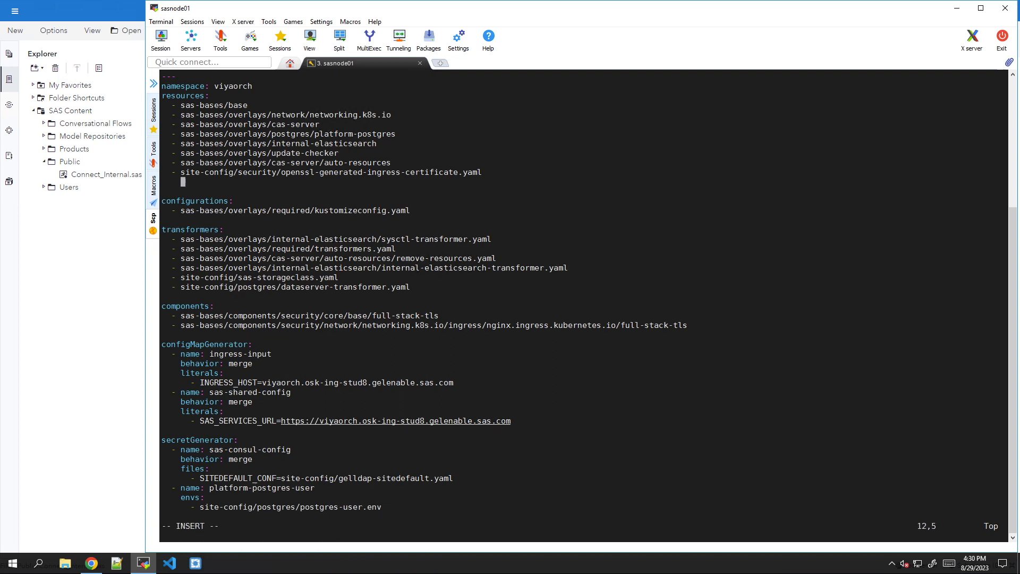
{"action": "type", "text": "- site-config/sas-connect-spawner-enable-loadbalancer.yaml"}
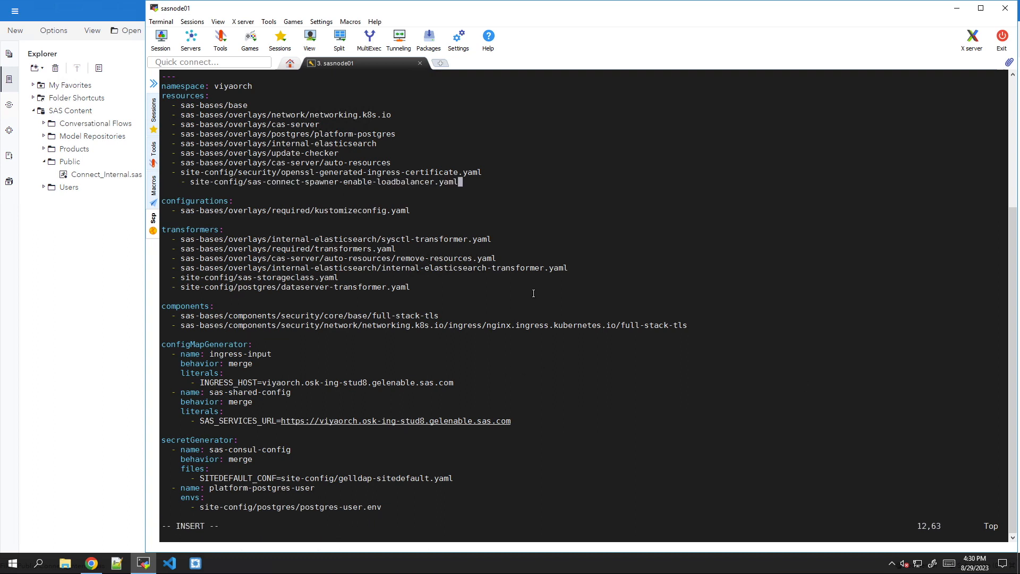
{"action": "key", "text": "Left"}
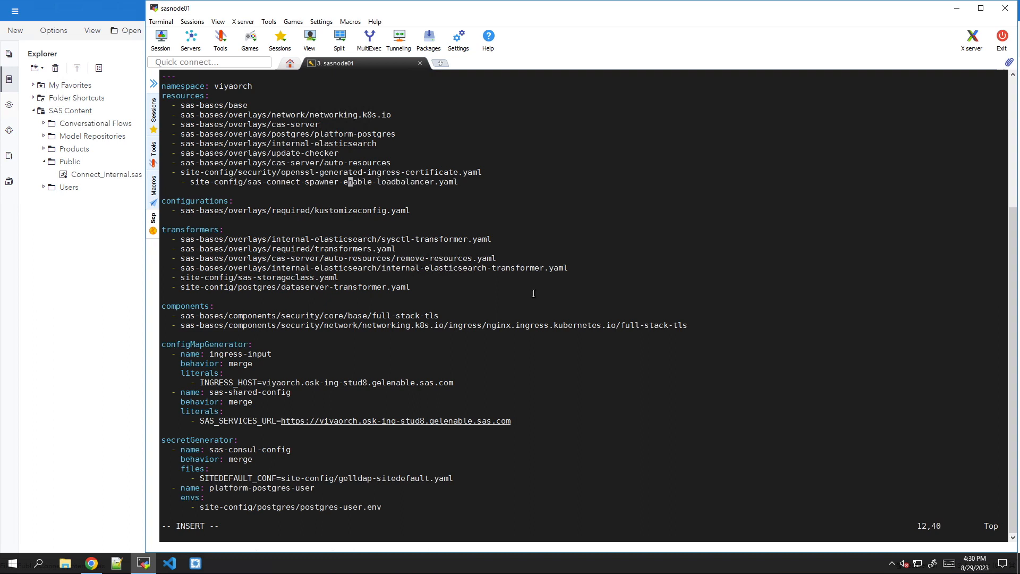
{"action": "key", "text": "Home"}
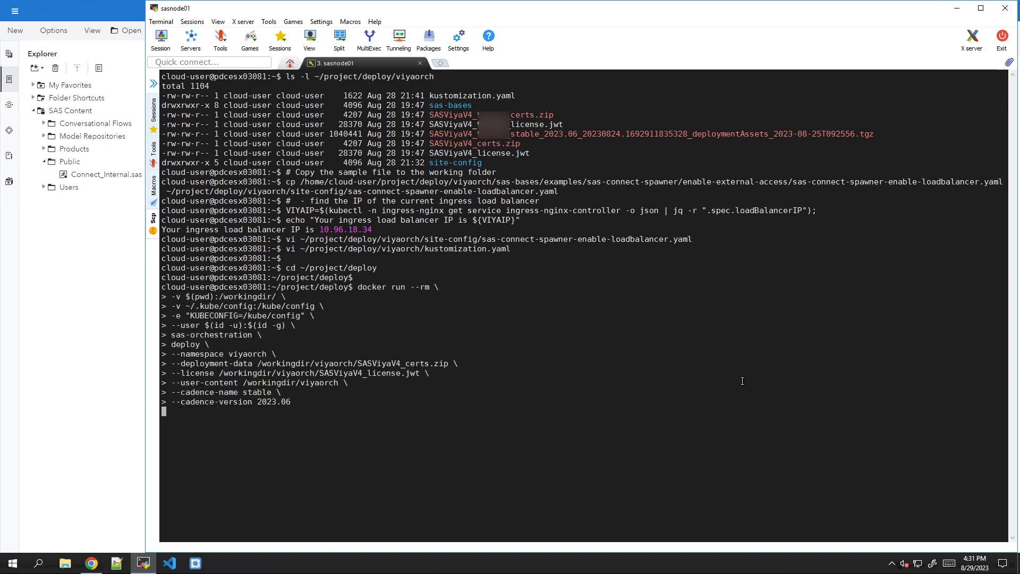
Step: Run the sas-orchestration deploy for the viyaorch namespace
{"action": "key", "text": "Return"}
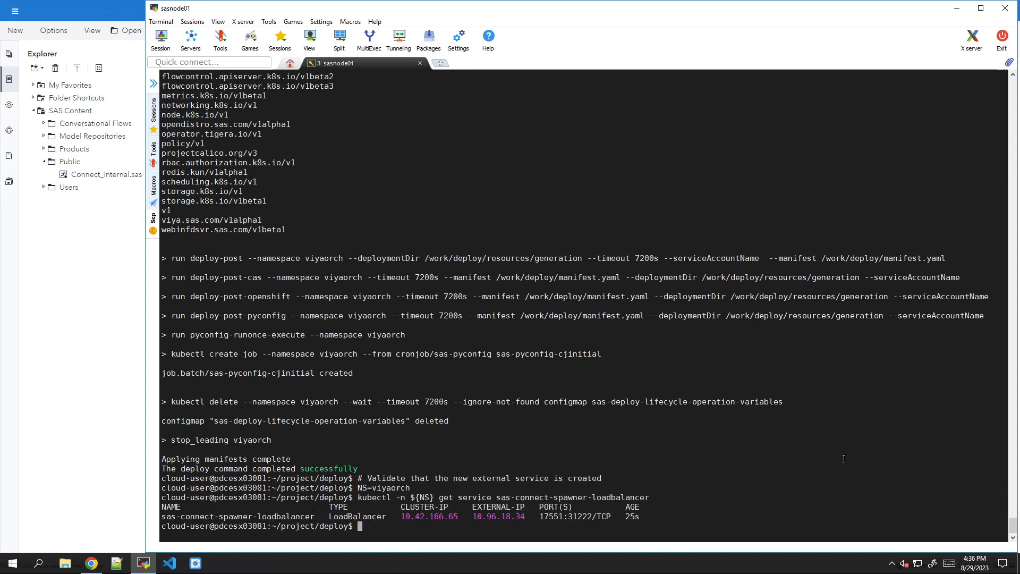
{"action": "mouse_move", "coordinate": [475, 519]}
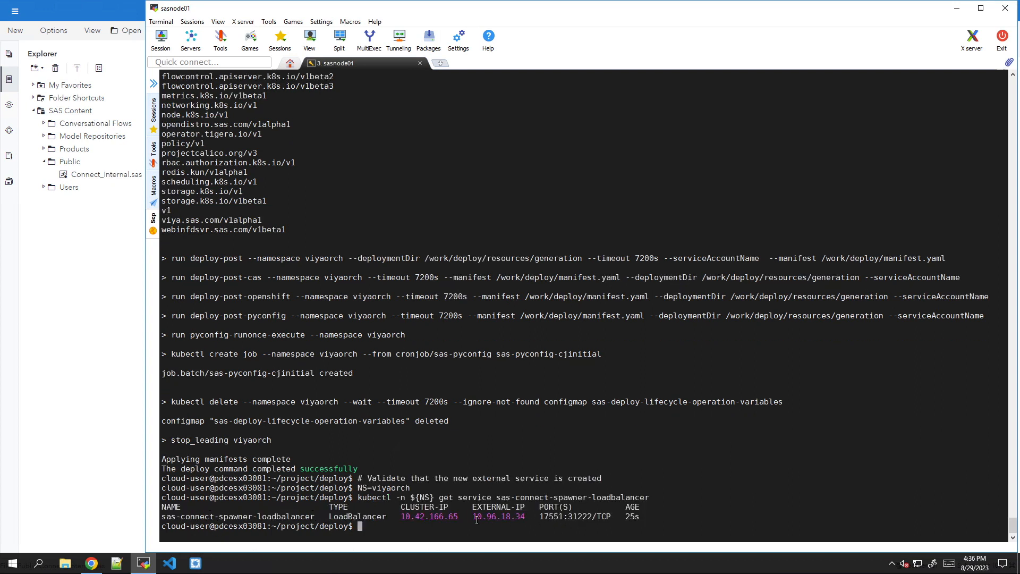
Step: Check that sas-connect-spawner-loadbalancer shows external IP 10.96.18.34
{"action": "double_click", "coordinate": [499, 515]}
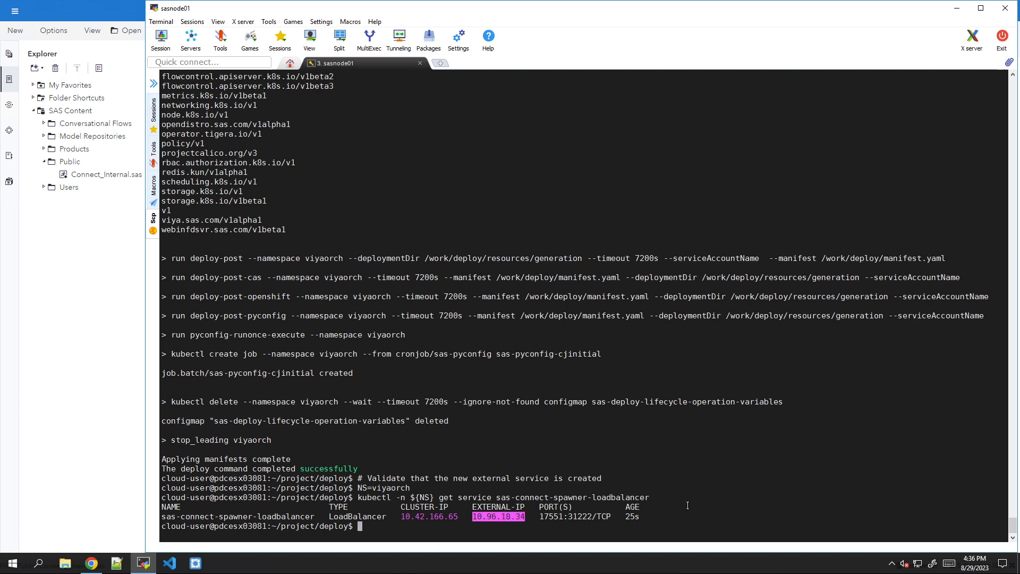
{"action": "mouse_move", "coordinate": [834, 499]}
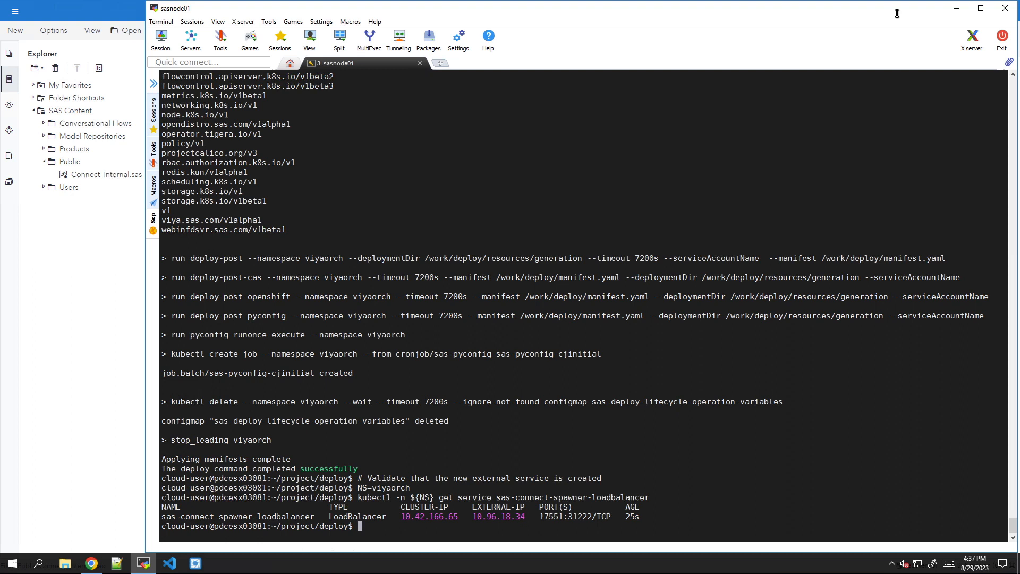
{"action": "mouse_move", "coordinate": [603, 416]}
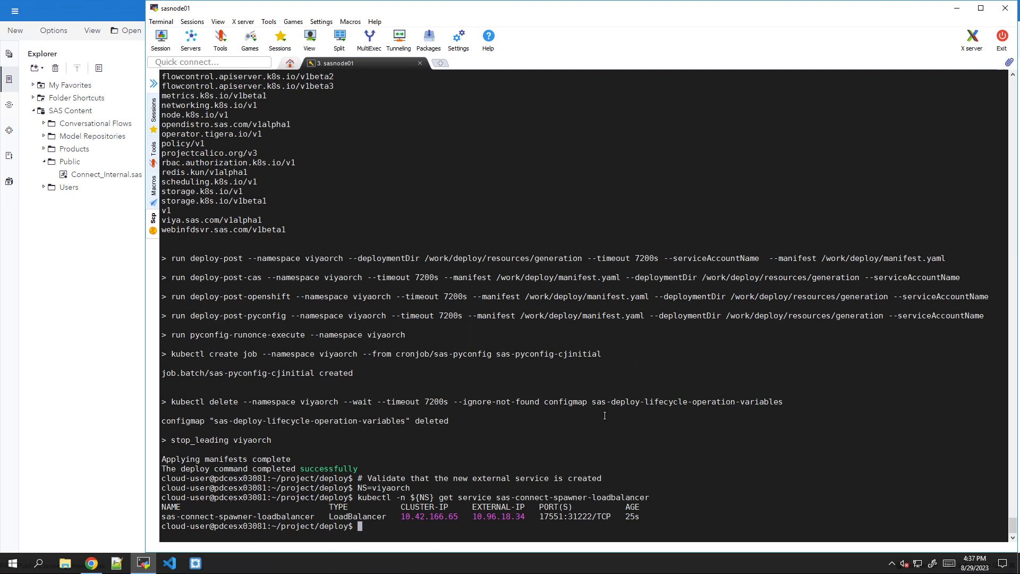
{"action": "mouse_move", "coordinate": [527, 514]}
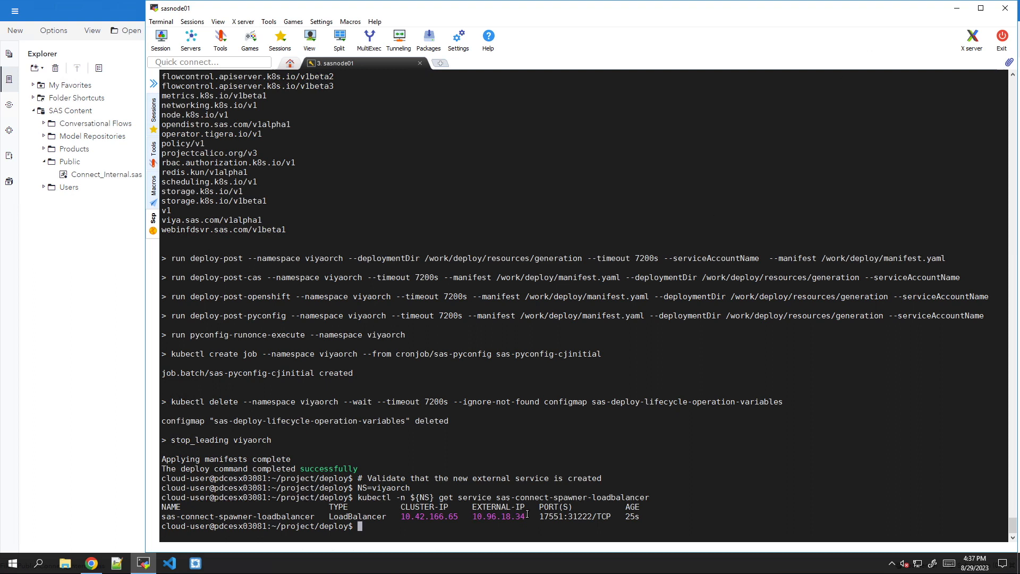
{"action": "double_click", "coordinate": [498, 516]}
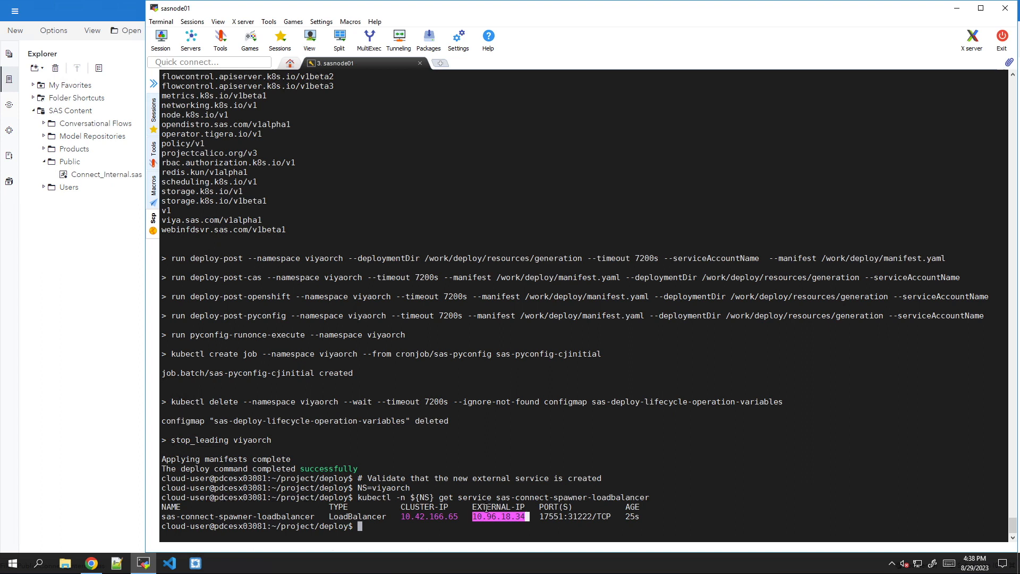
Step: Grep INGRESS_HOST in the viyaorch kustomization.yaml, showing viyaorch.osk-ing-stud0.gelenable.sas.com
{"action": "left_click", "coordinate": [497, 505]}
{"action": "type", "text": "grep INGRESS_HOST kustomization.yaml"}
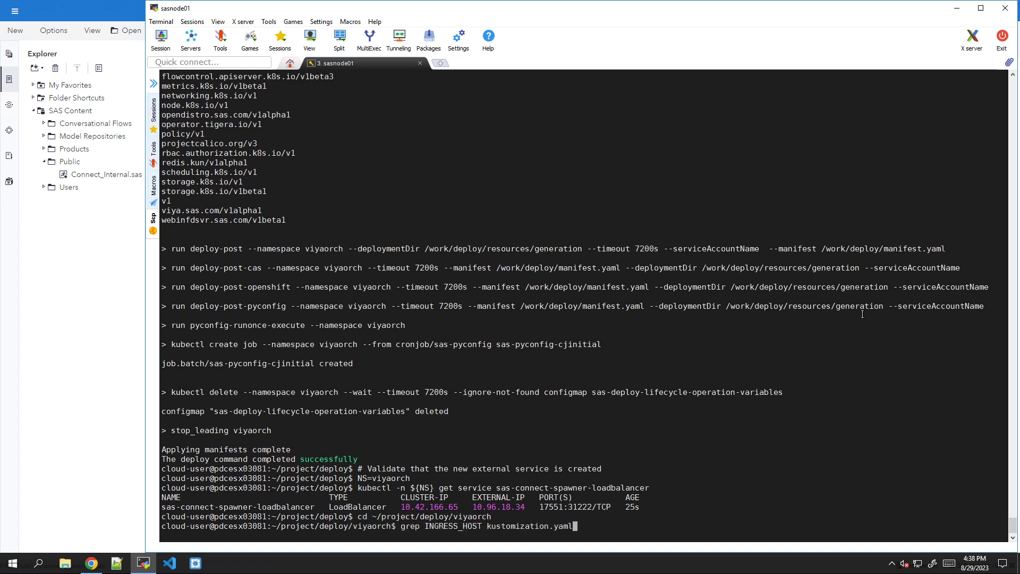
{"action": "key", "text": "Return"}
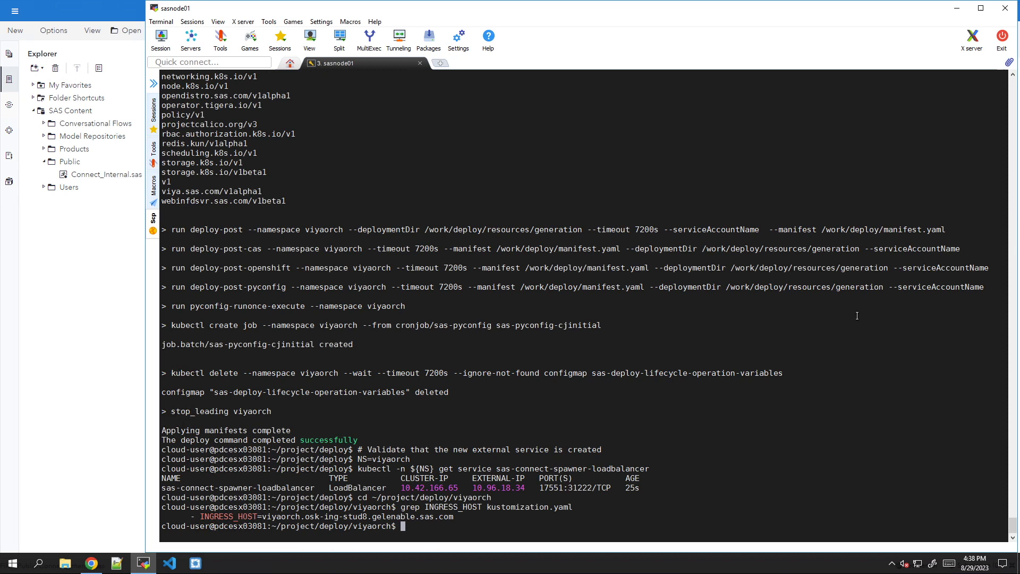
{"action": "mouse_move", "coordinate": [678, 364]}
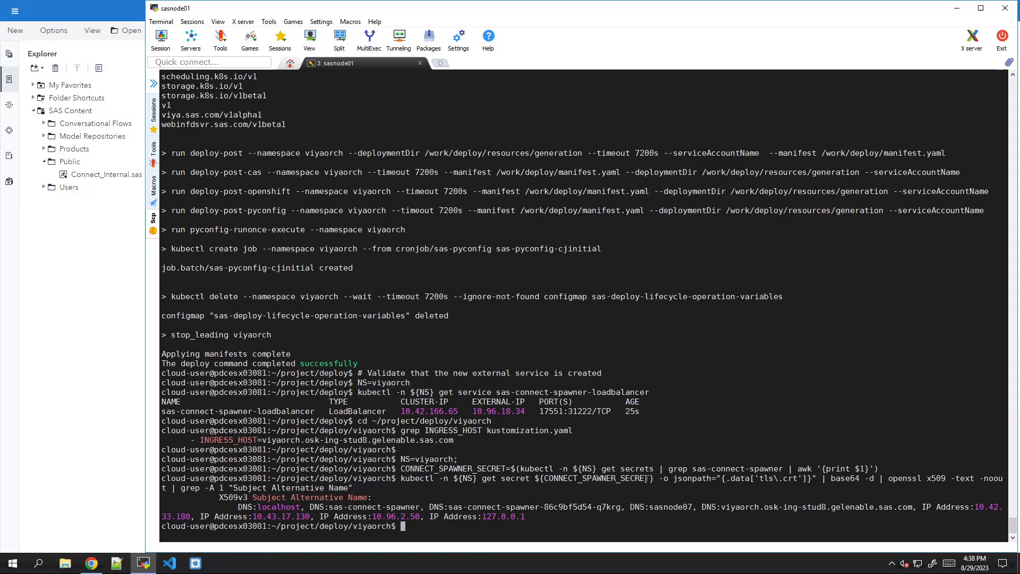
Step: Decode the spawner secret's tls.crt with openssl and grep Subject Alternative Name
{"action": "double_click", "coordinate": [799, 507]}
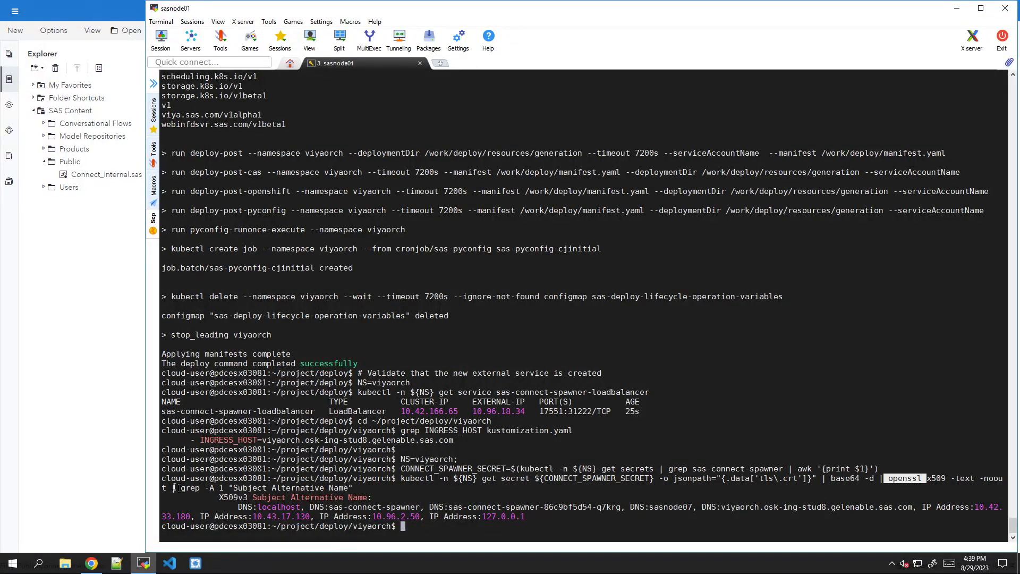
{"action": "double_click", "coordinate": [292, 488]}
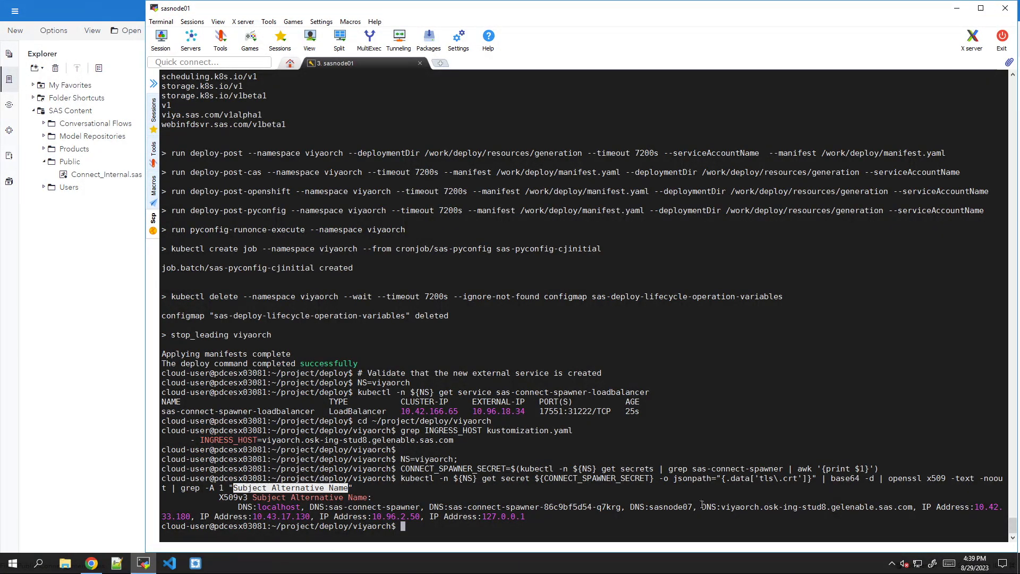
{"action": "double_click", "coordinate": [808, 506]}
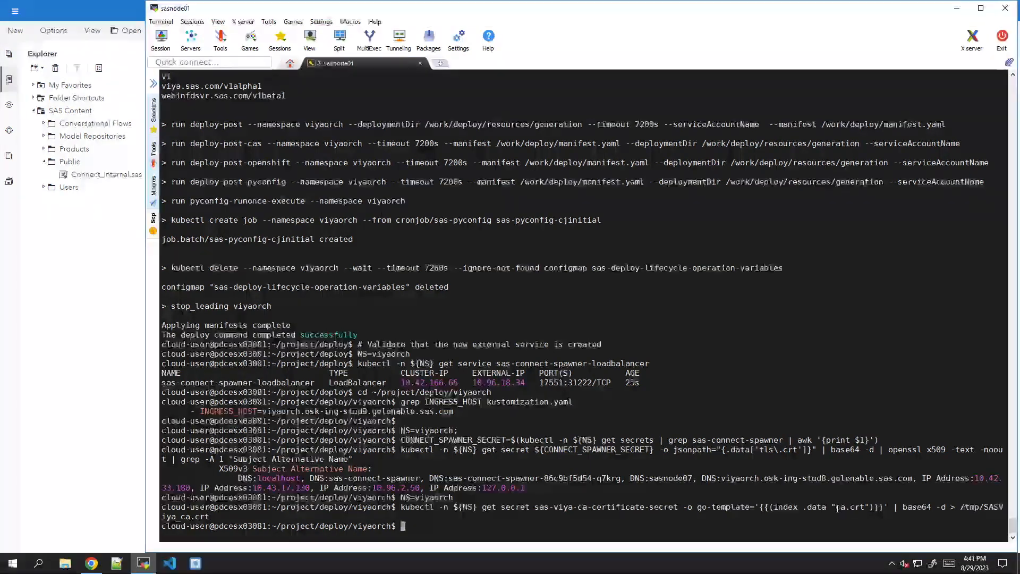
Step: Save sas-viya-ca-certificate-secret's ca.crt, base64-decoded, to /tmp/SASViya_ca.crt
{"action": "double_click", "coordinate": [850, 507]}
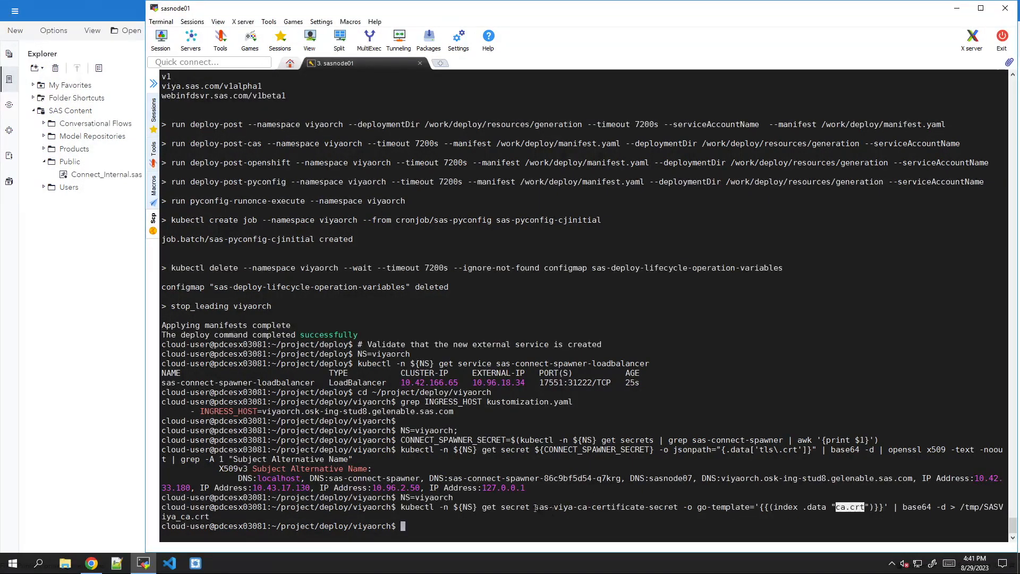
{"action": "double_click", "coordinate": [602, 507]}
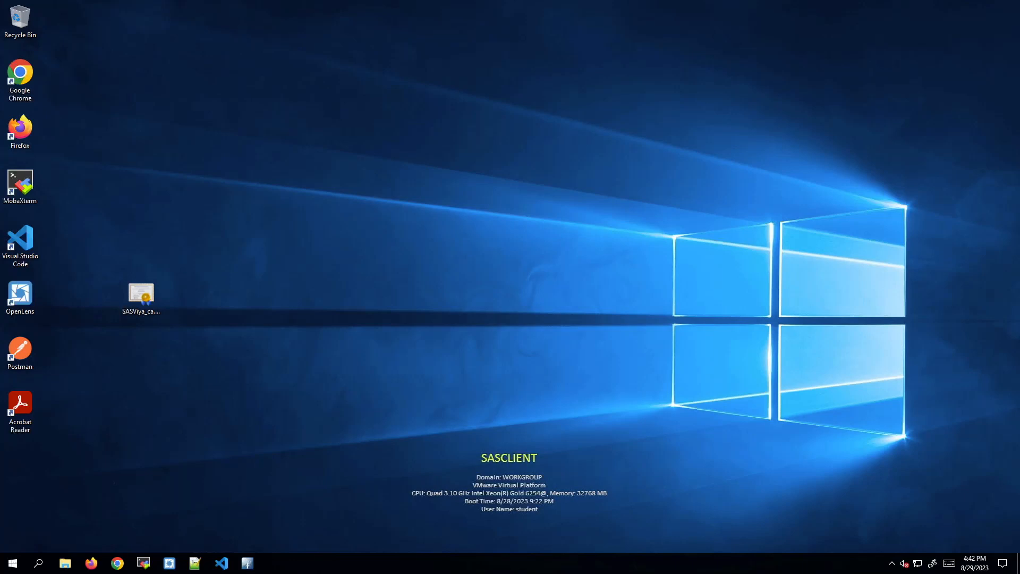
{"action": "mouse_move", "coordinate": [379, 365]}
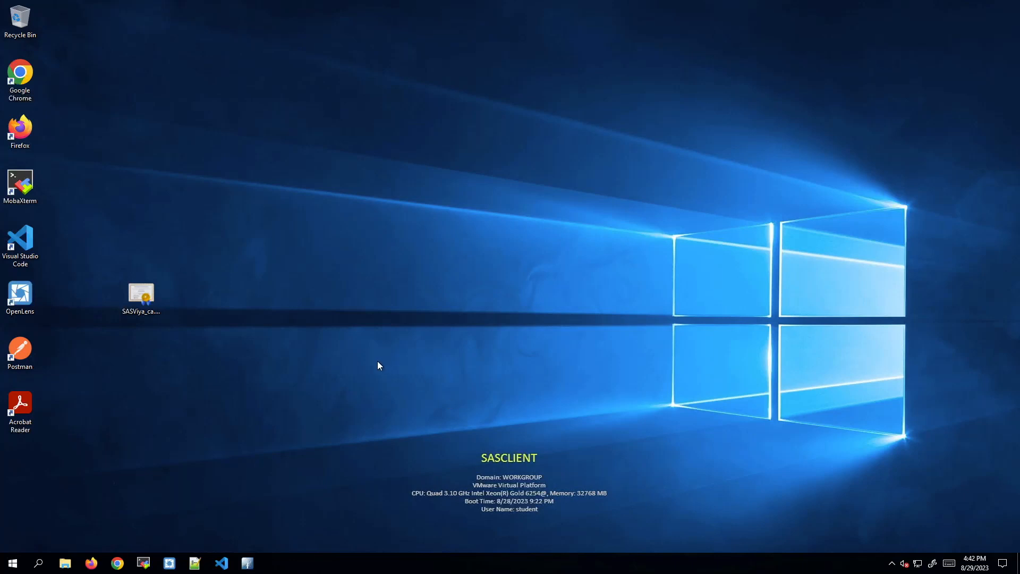
Step: Open the SASViya_ca.crt desktop file to view the untrusted SAS Viya openssl Root CA
{"action": "left_click", "coordinate": [140, 296]}
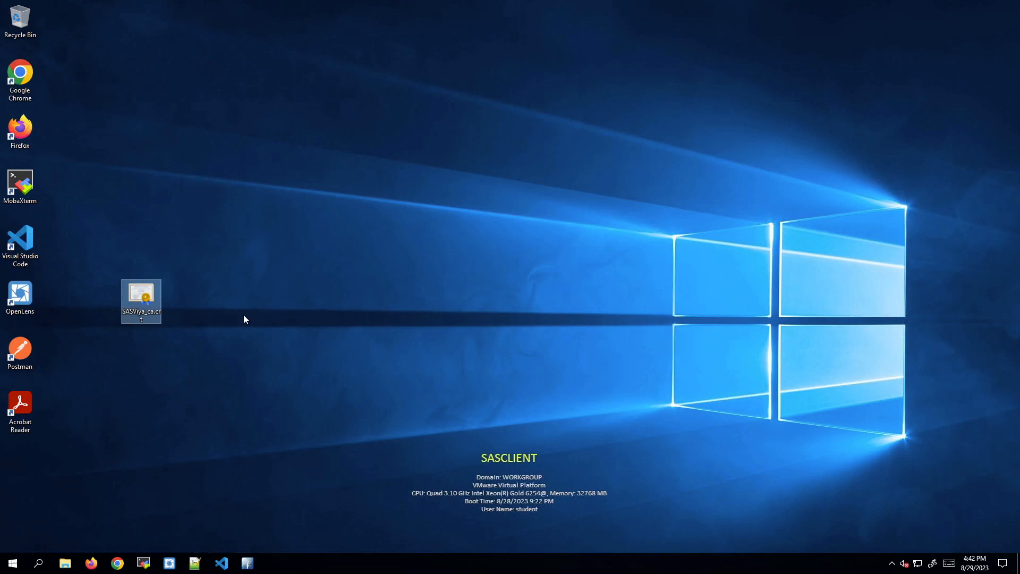
{"action": "mouse_move", "coordinate": [142, 301]}
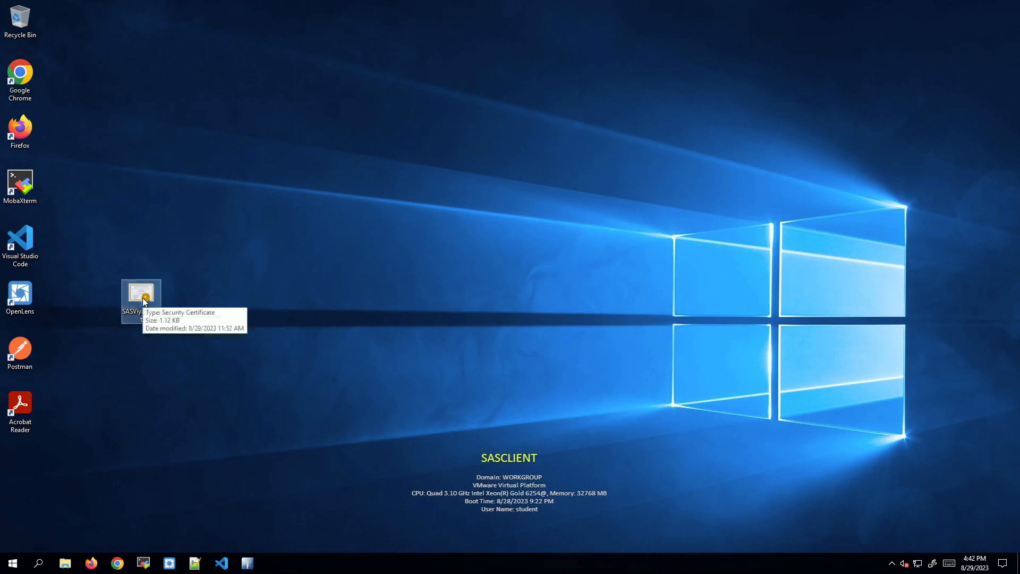
{"action": "double_click", "coordinate": [140, 293]}
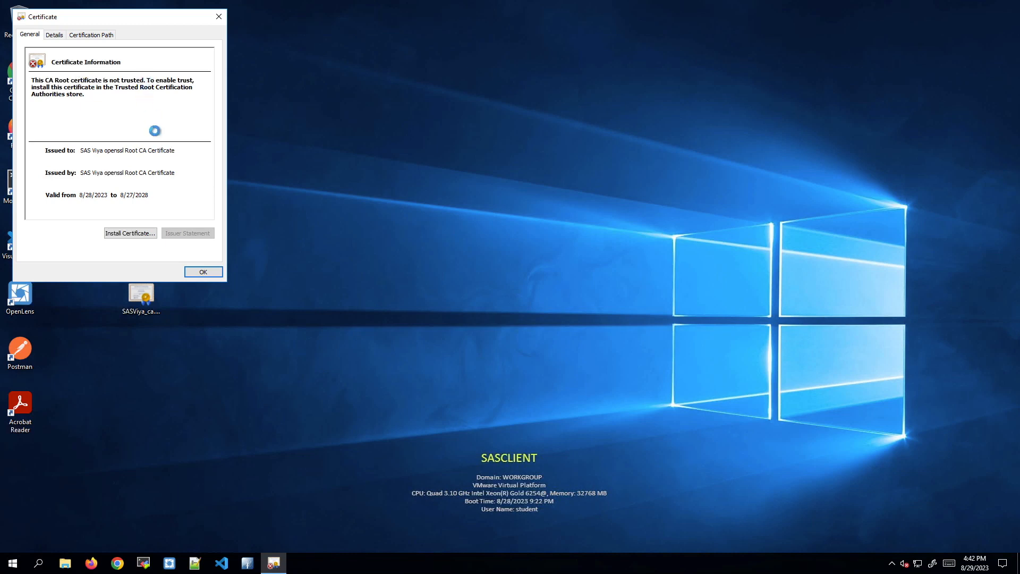
Step: Install the SAS Viya CA certificate for Local Machine into Trusted Root Certification Authorities
{"action": "left_click", "coordinate": [130, 233]}
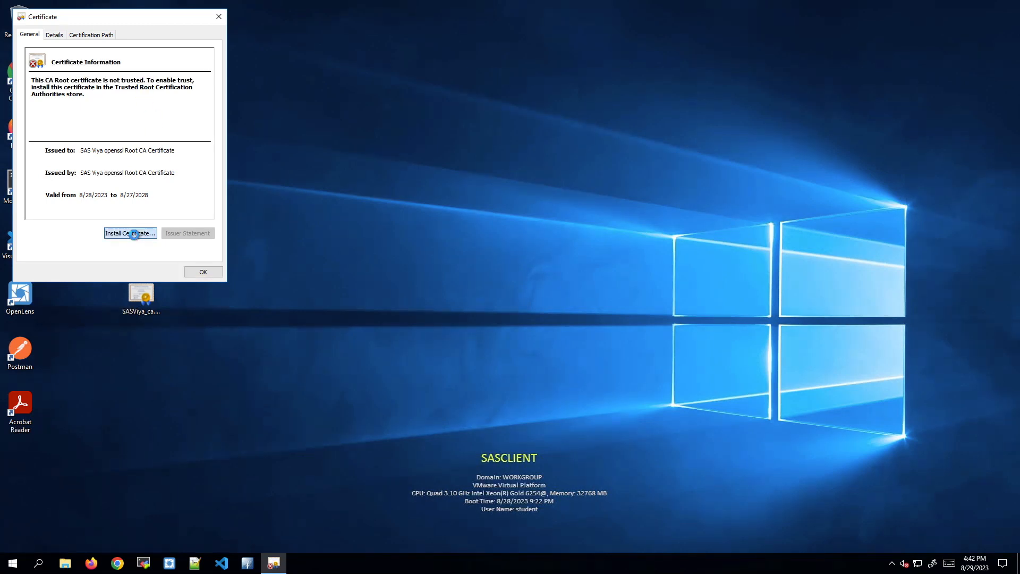
{"action": "left_click", "coordinate": [130, 233]}
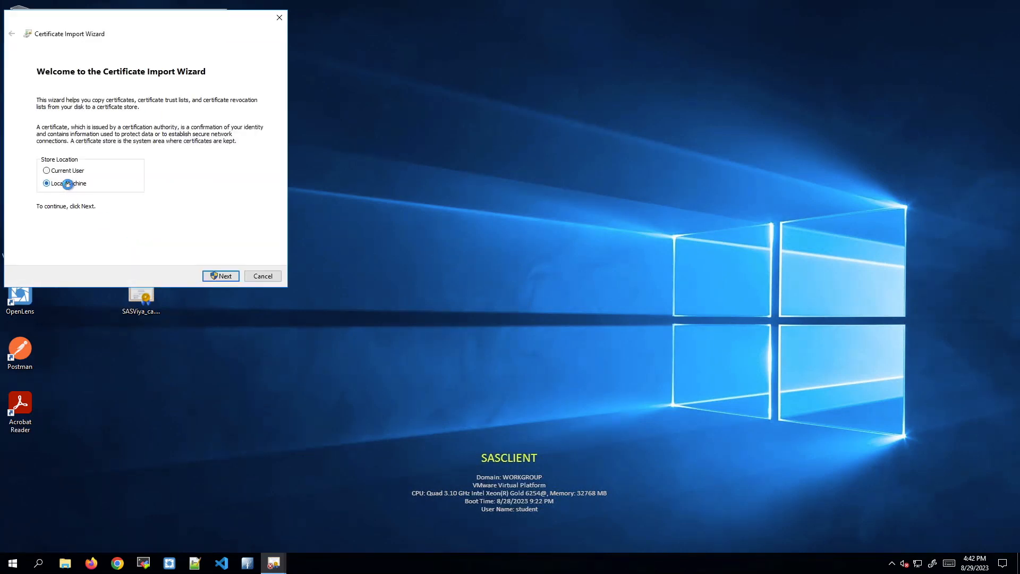
{"action": "left_click", "coordinate": [220, 276]}
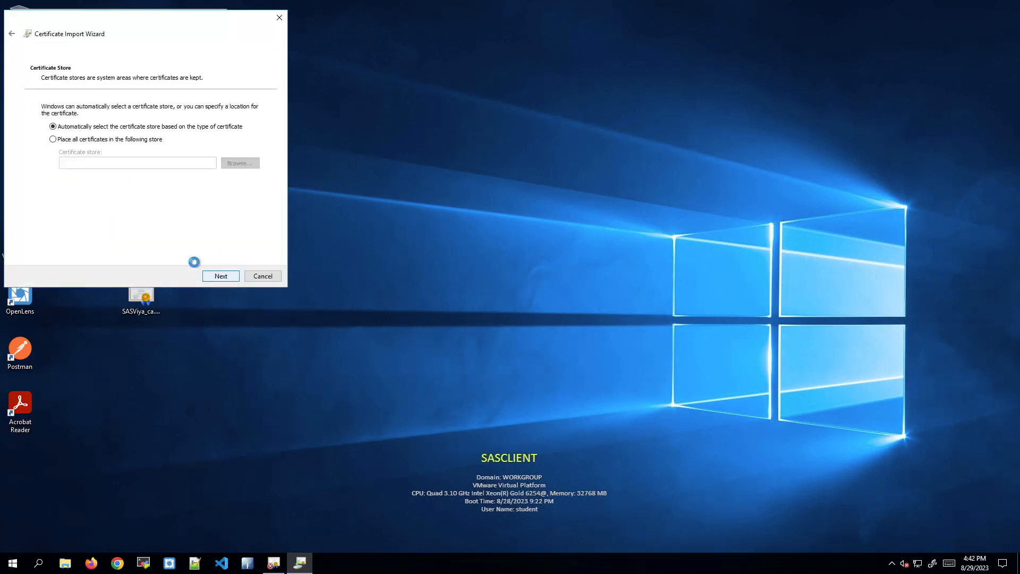
{"action": "left_click", "coordinate": [53, 139]}
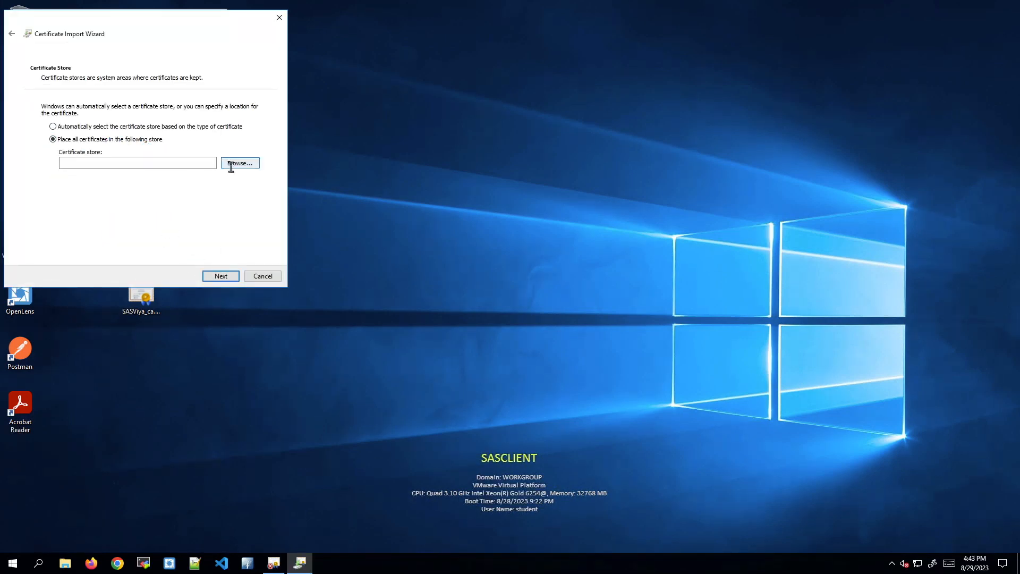
{"action": "left_click", "coordinate": [240, 163]}
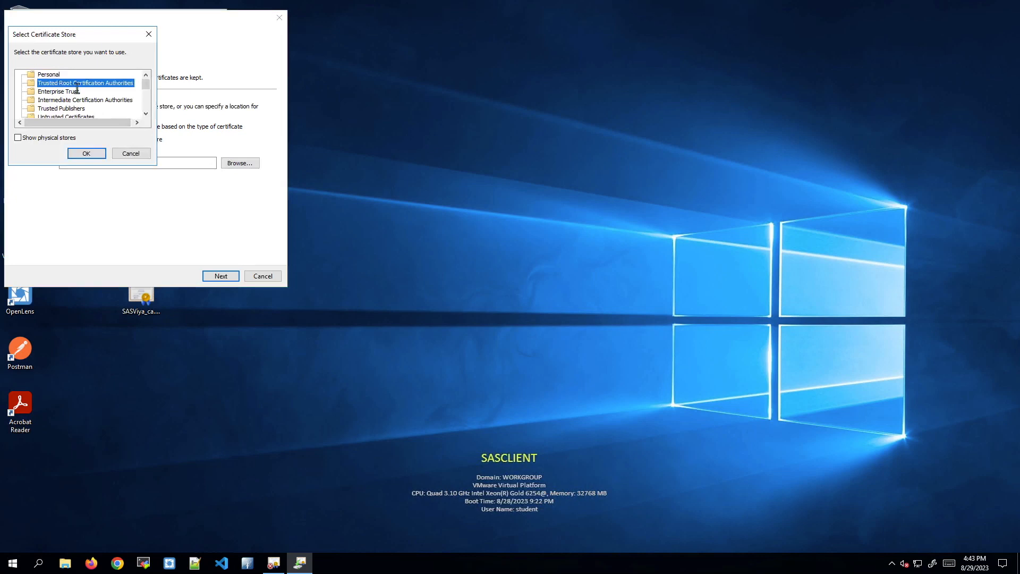
{"action": "left_click", "coordinate": [87, 153]}
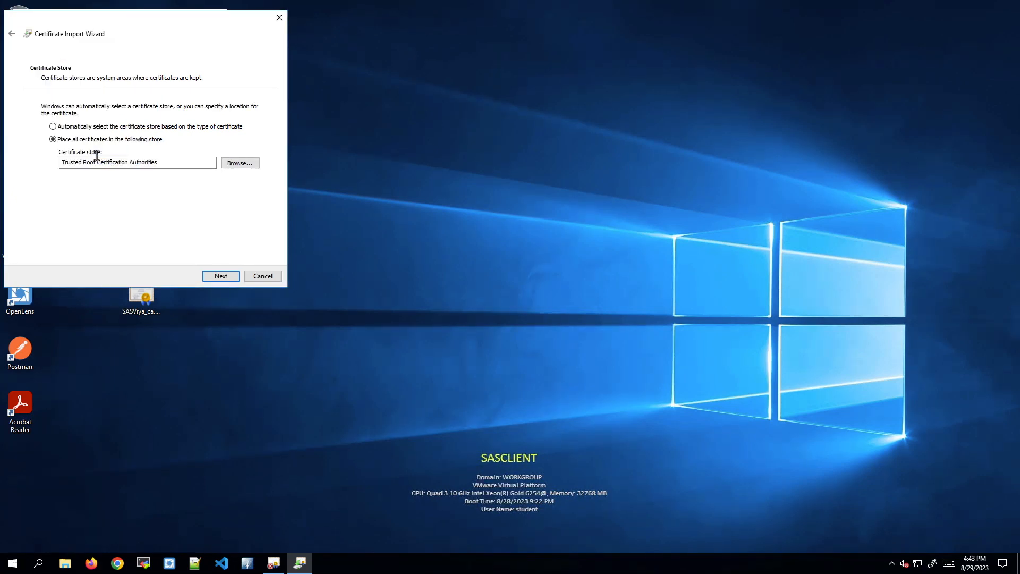
{"action": "left_click", "coordinate": [220, 276]}
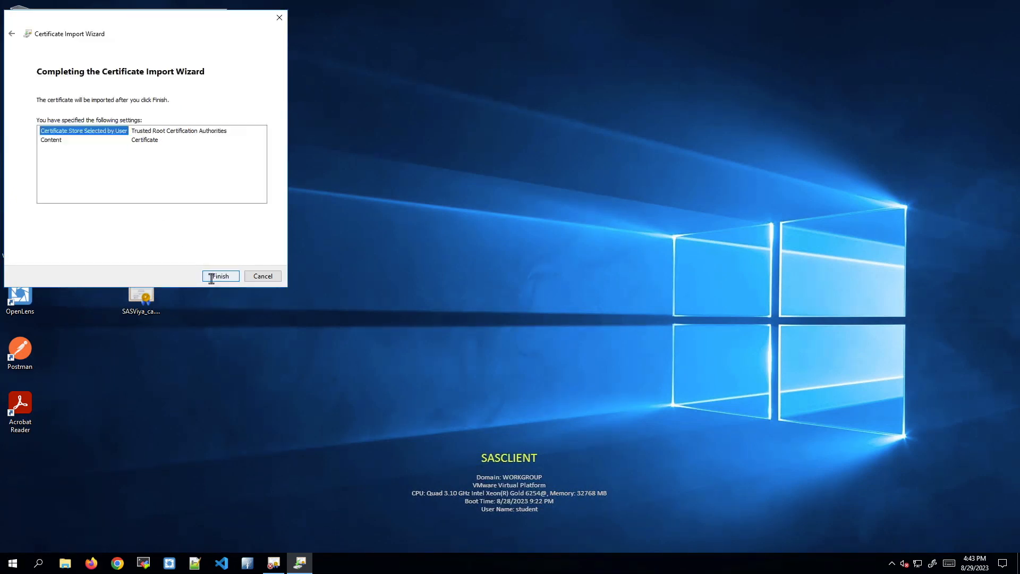
{"action": "left_click", "coordinate": [219, 276]}
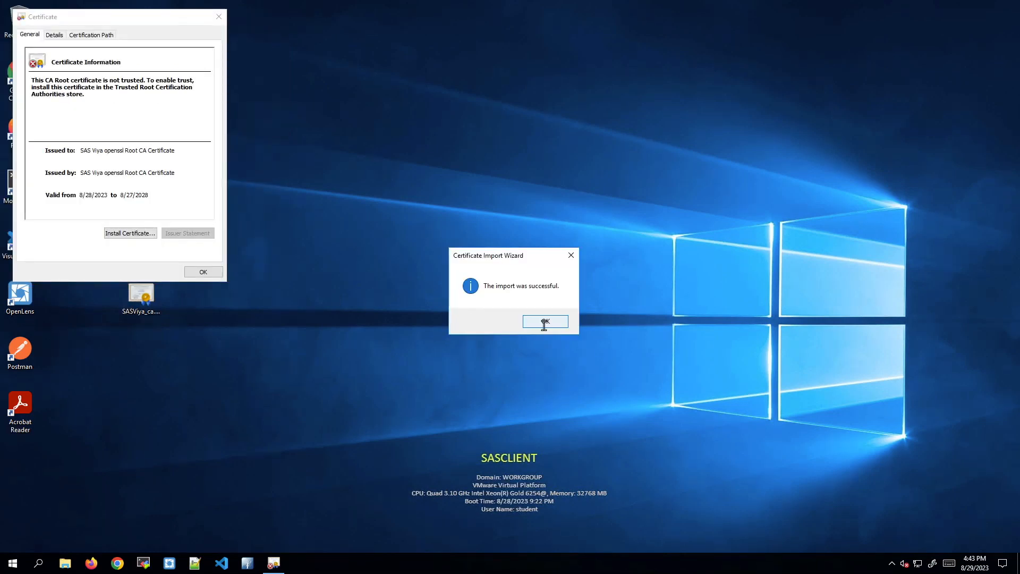
{"action": "left_click", "coordinate": [544, 322]}
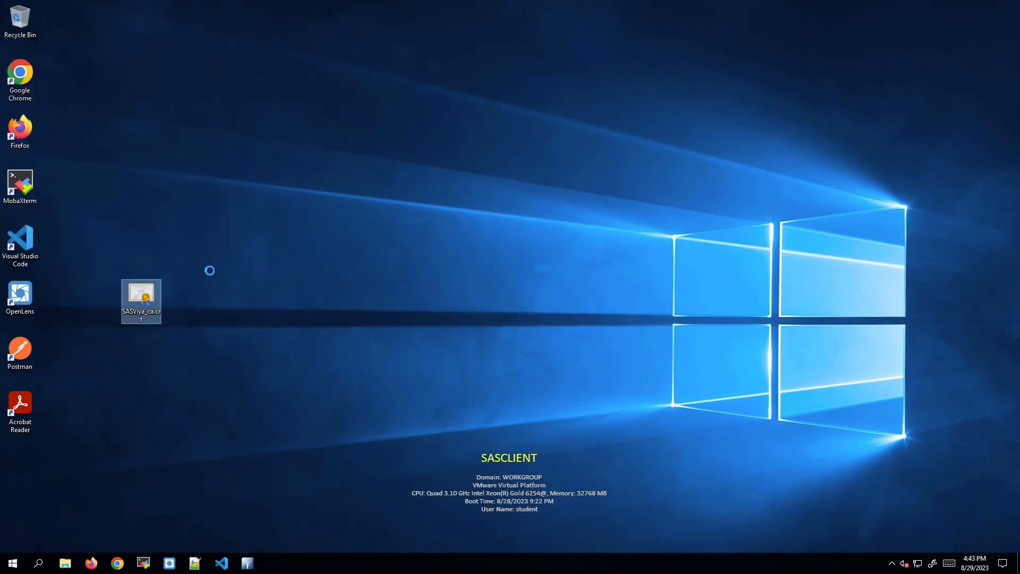
{"action": "double_click", "coordinate": [140, 298]}
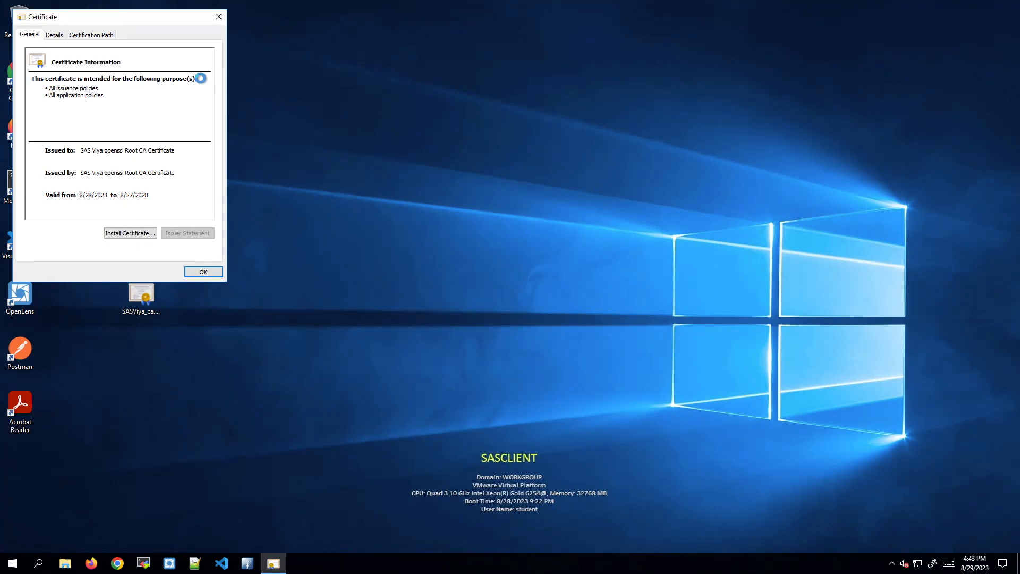
{"action": "mouse_move", "coordinate": [226, 9]}
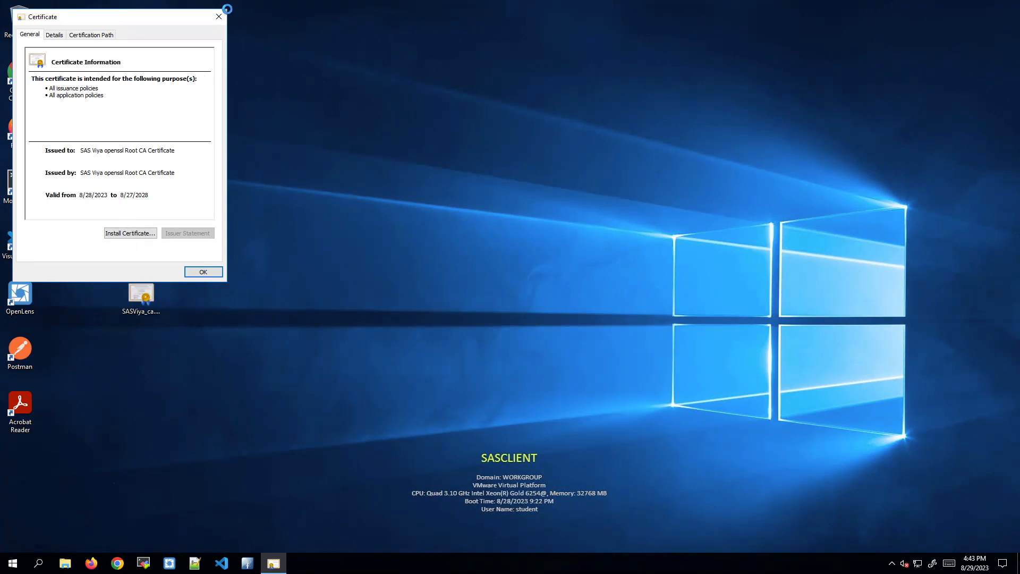
{"action": "left_click", "coordinate": [203, 271]}
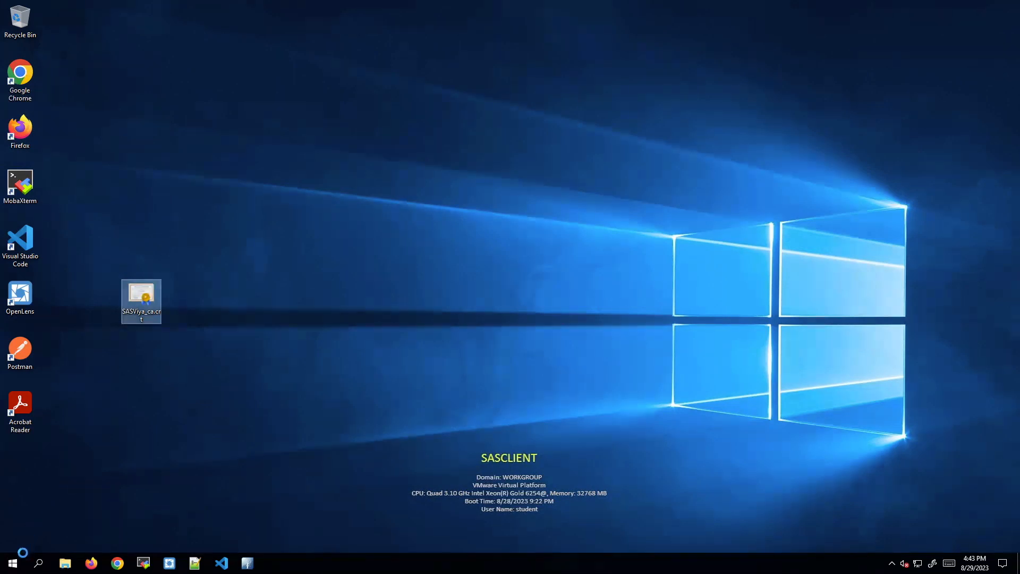
Step: Launch SAS 9.4 and submit Connect_External_Signon.sas, starting the SSL signon to SESSION1
{"action": "type", "text": "sas"}
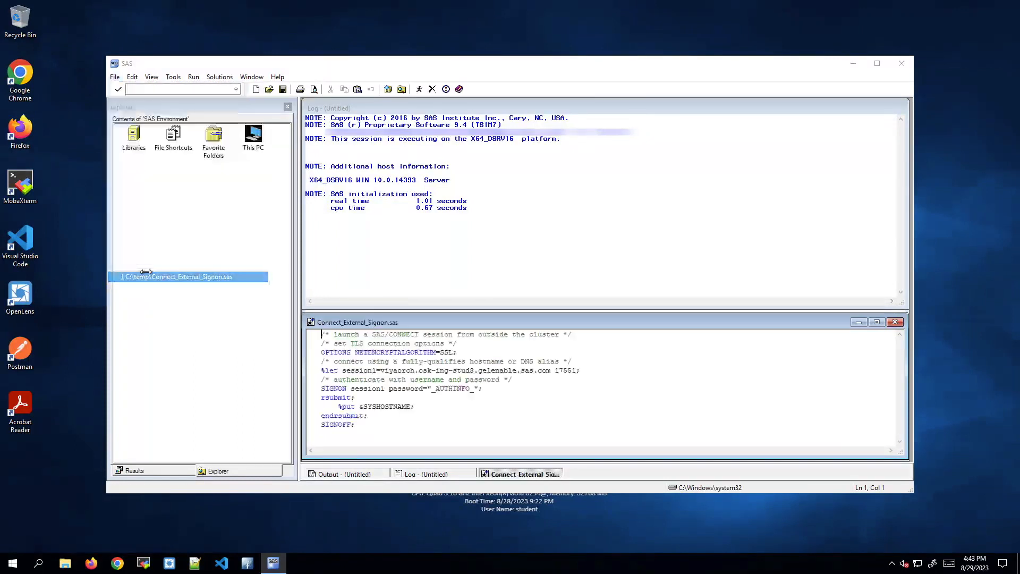
{"action": "left_click", "coordinate": [217, 470]}
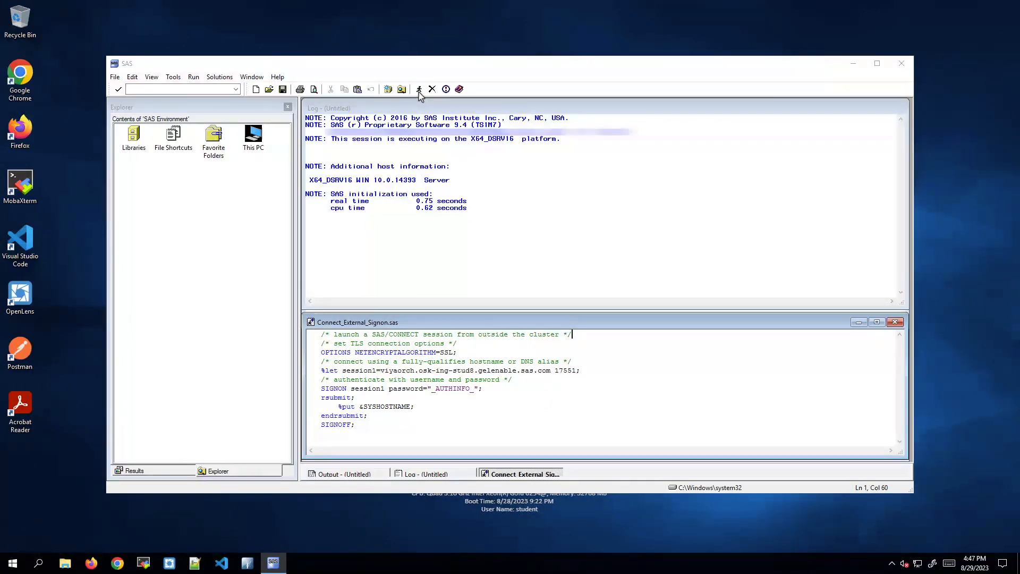
{"action": "left_click", "coordinate": [420, 89]}
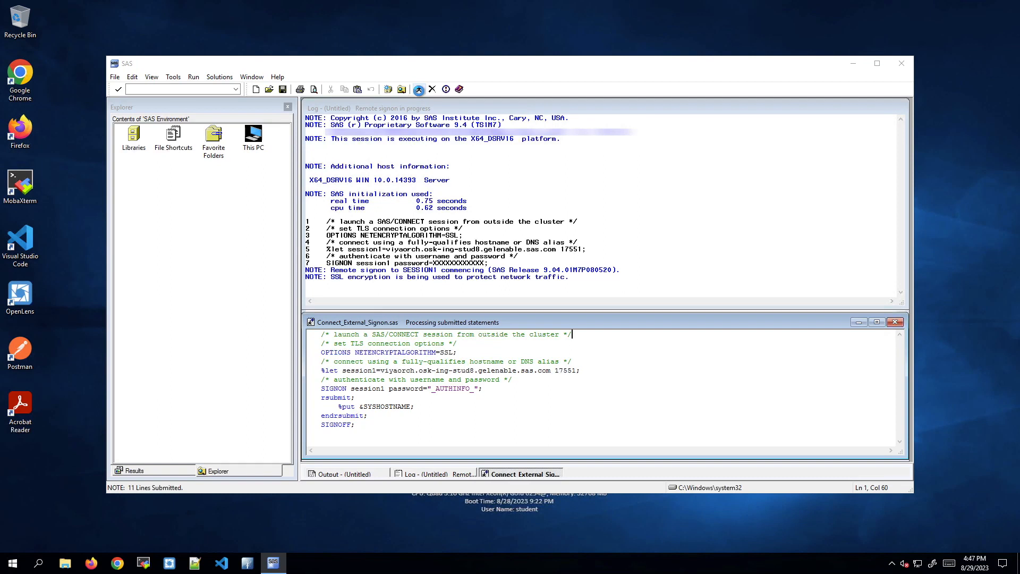